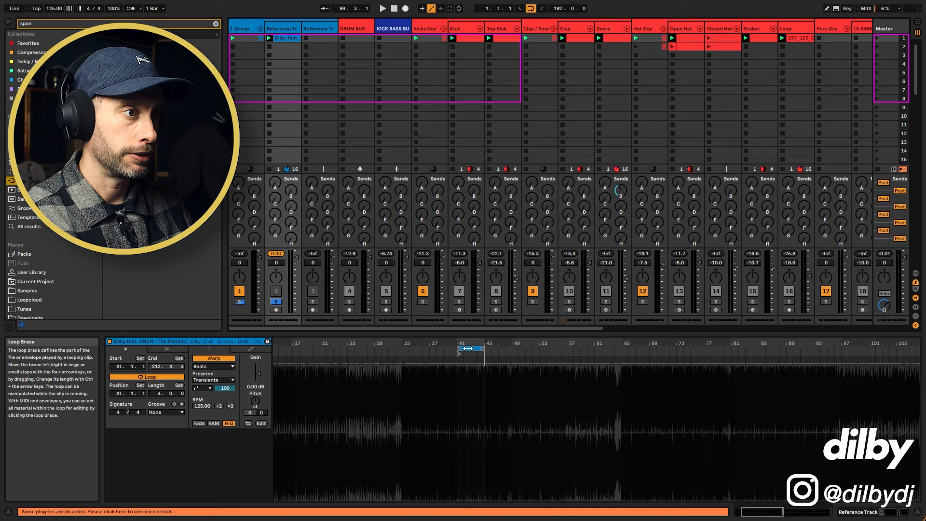
Step: Place the reference clip's loop brace so the loop starts at bar 41
{"action": "left_click", "coordinate": [286, 38]}
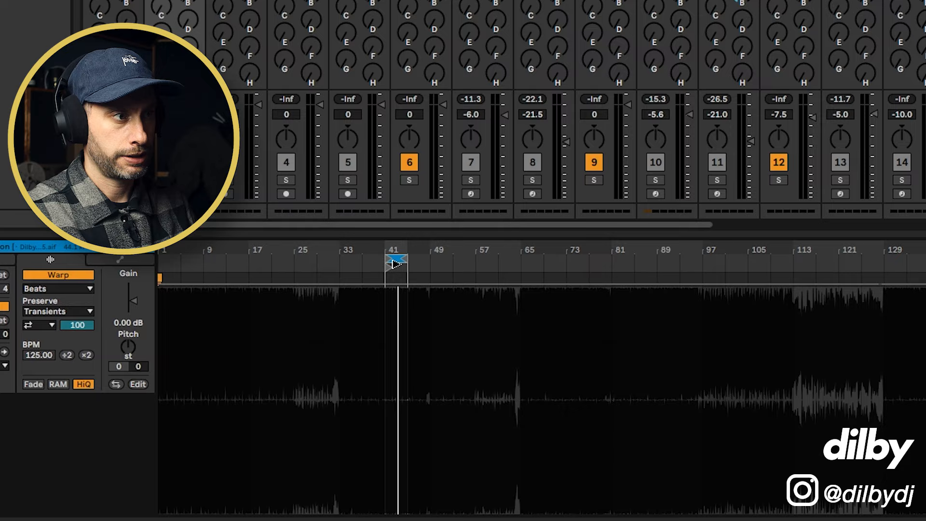
{"action": "key", "text": "Tab"}
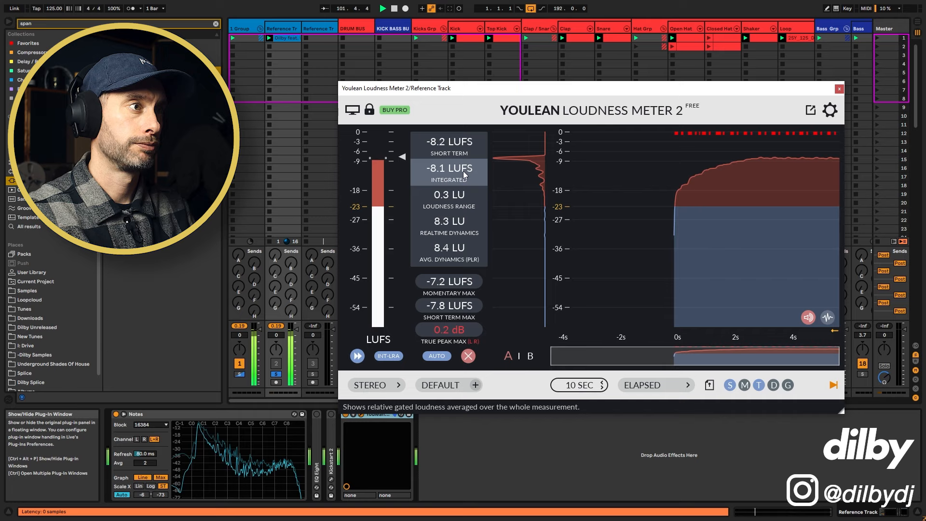
Step: Check the reference track's integrated LUFS reading in Youlean
{"action": "left_click", "coordinate": [839, 89]}
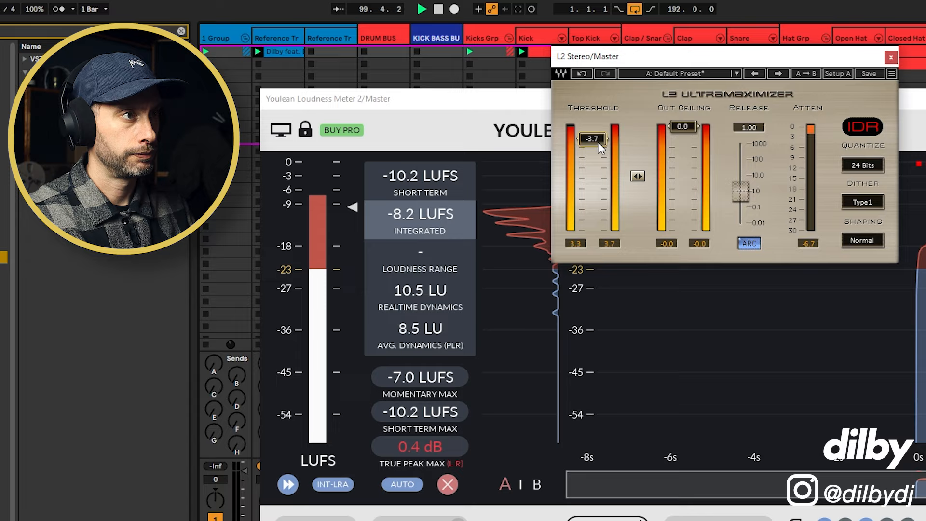
{"action": "left_click", "coordinate": [891, 57]}
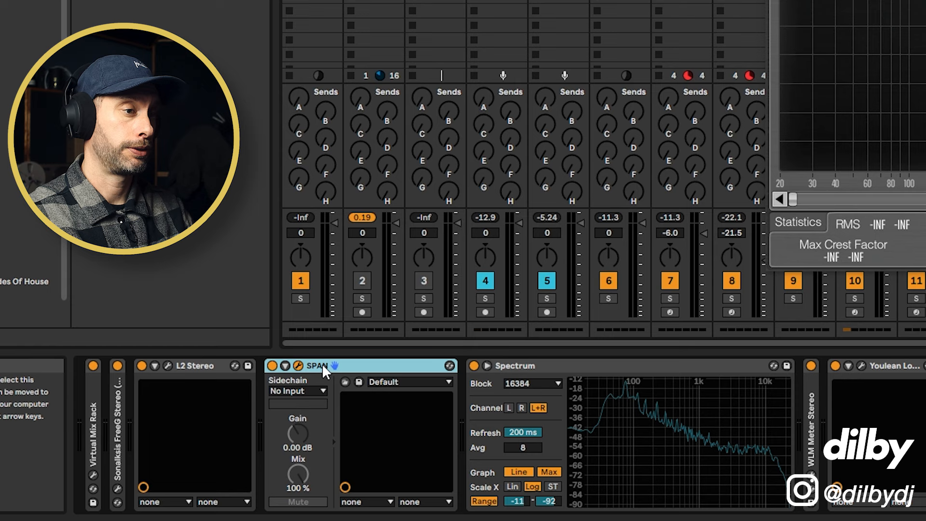
{"action": "mouse_move", "coordinate": [323, 399]}
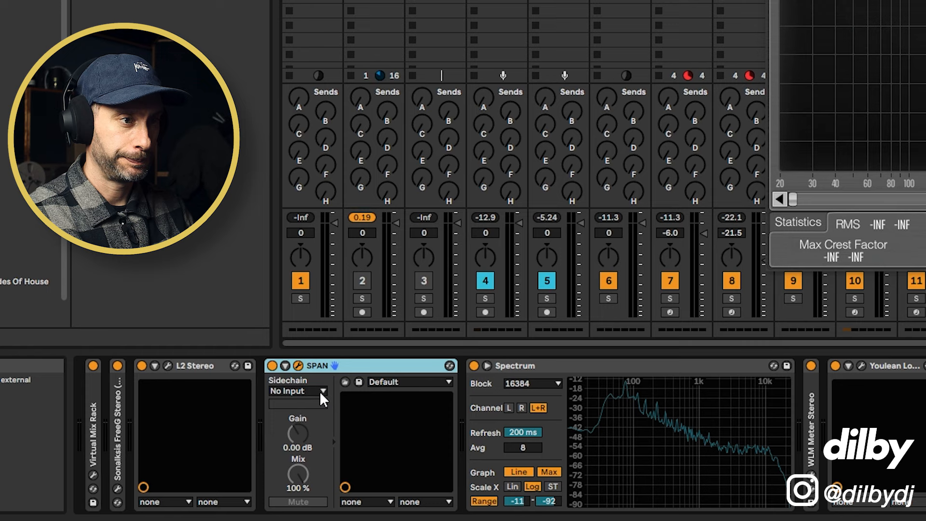
Step: Choose the Reference Track as SPAN's sidechain input source
{"action": "left_click", "coordinate": [298, 390]}
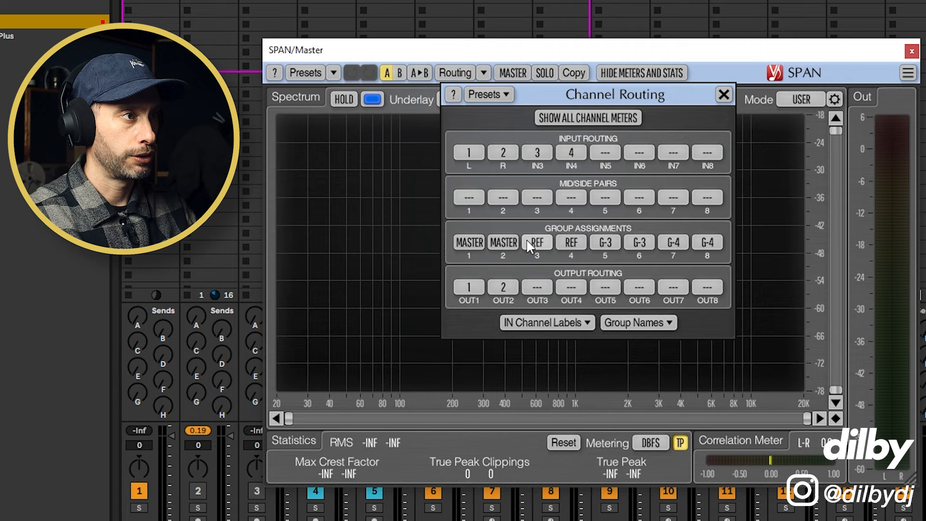
Step: Assign SPAN input channels 3–4 to the REF group, then view its spectrum
{"action": "left_click", "coordinate": [637, 322]}
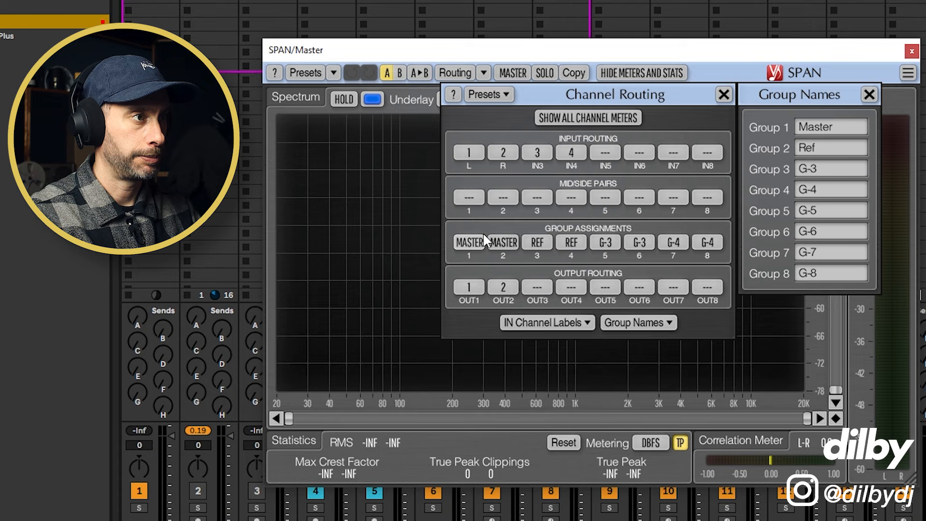
{"action": "left_click", "coordinate": [723, 94]}
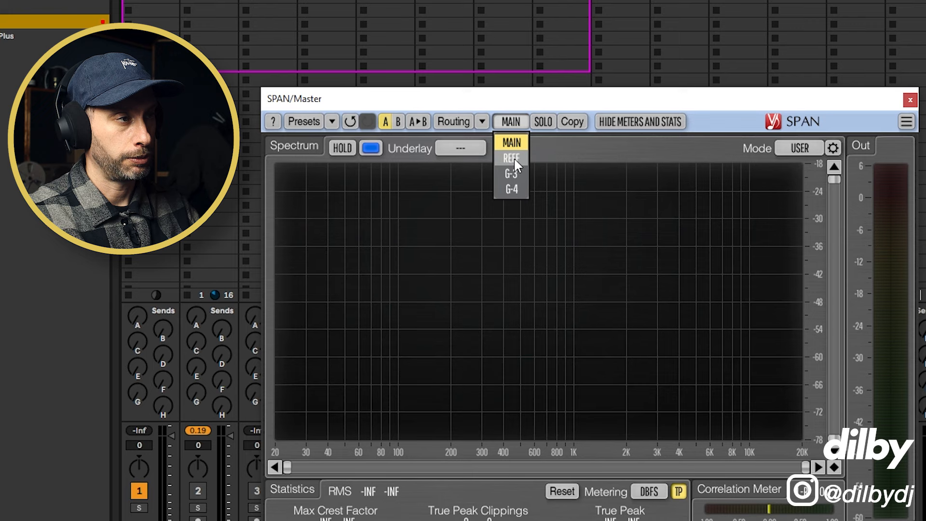
{"action": "left_click", "coordinate": [511, 142]}
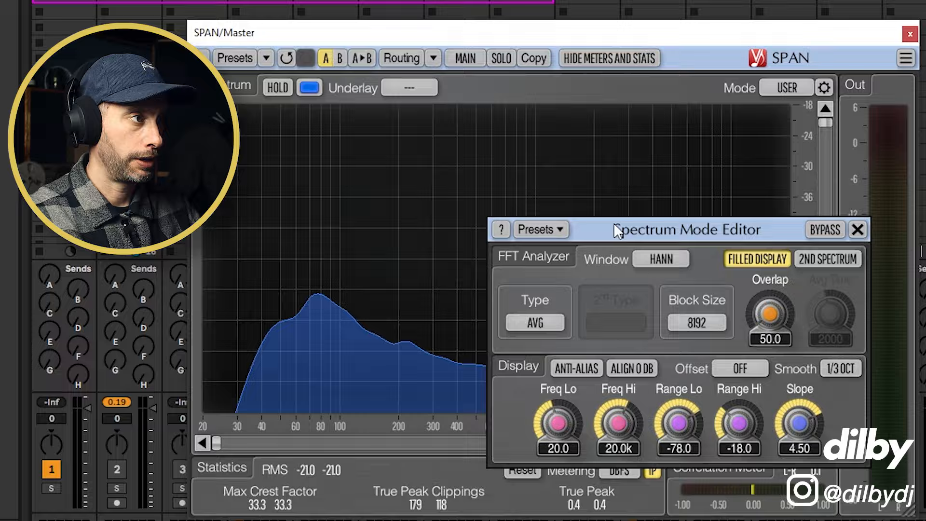
Step: Open SPAN's Spectrum Mode Editor and compare block sizes 8192 and 65536
{"action": "left_click", "coordinate": [695, 323]}
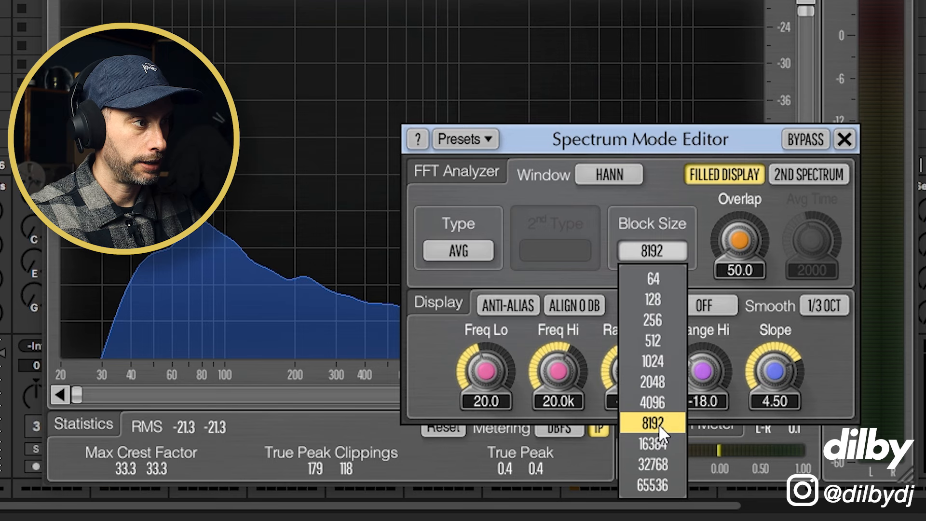
{"action": "left_click", "coordinate": [651, 423]}
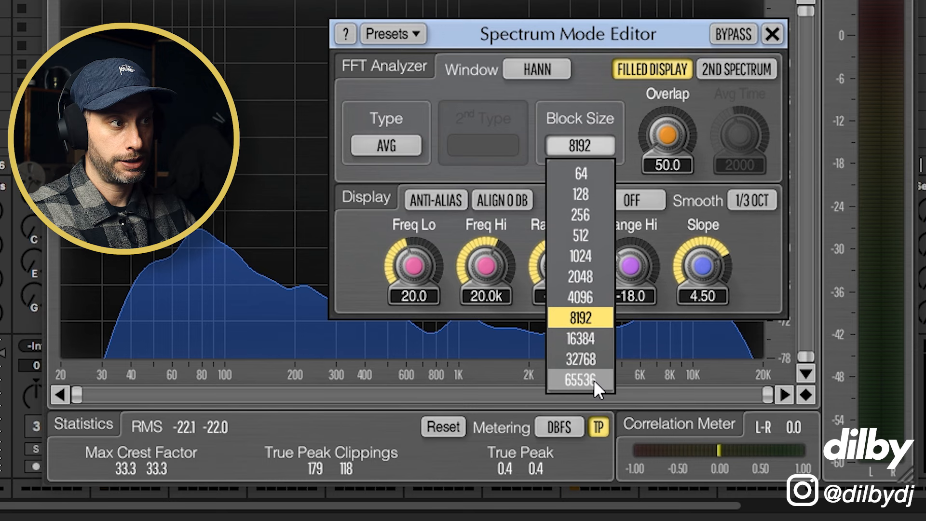
{"action": "left_click", "coordinate": [580, 317]}
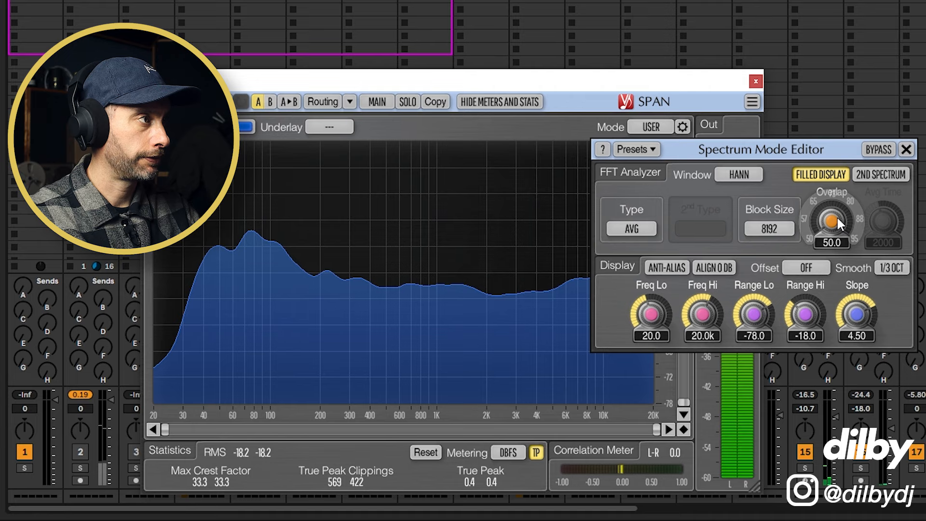
Step: Adjust the Overlap knob while keeping Block Size at 8192
{"action": "left_click", "coordinate": [879, 174]}
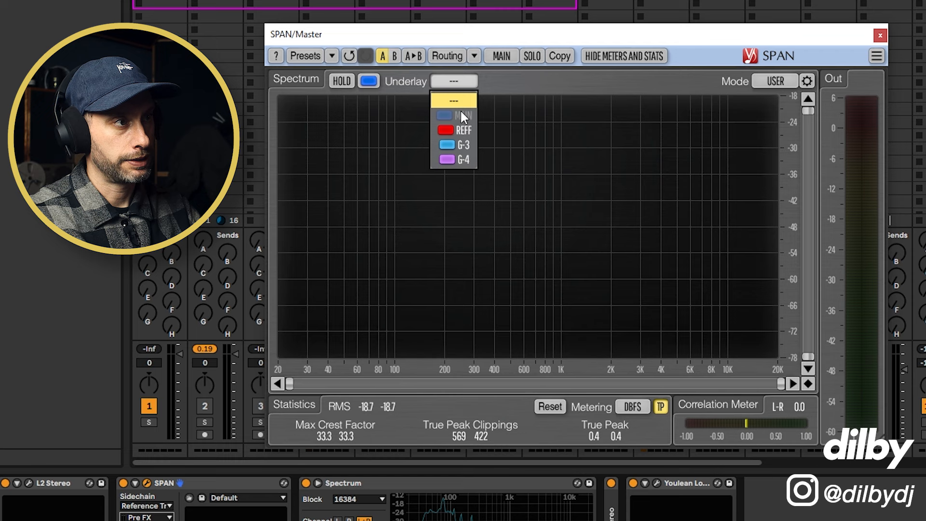
Step: Select REFF as SPAN's underlay so the reference spectrum sits behind the mix
{"action": "left_click", "coordinate": [463, 130]}
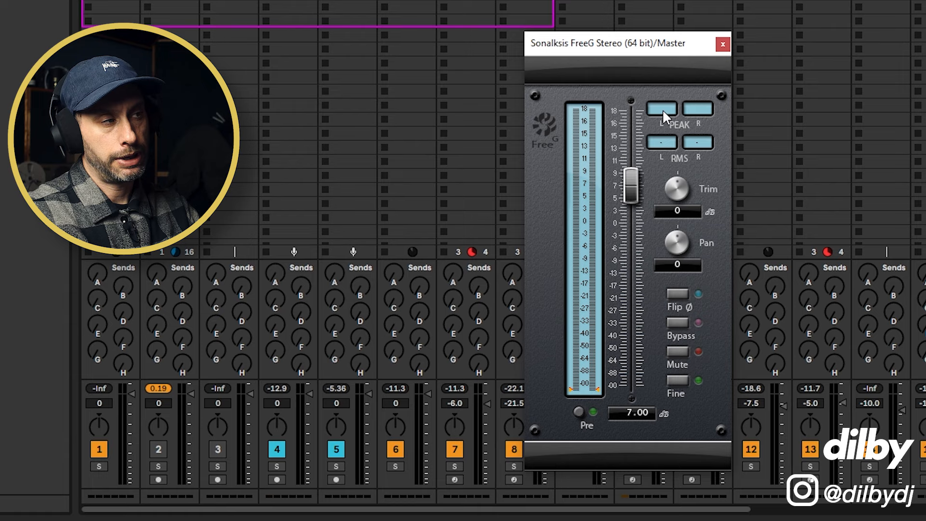
Step: Set the Sonalksis FreeG gain on the master to 7.00 dB
{"action": "left_click_drag", "start_coordinate": [626, 43], "coordinate": [709, 40]}
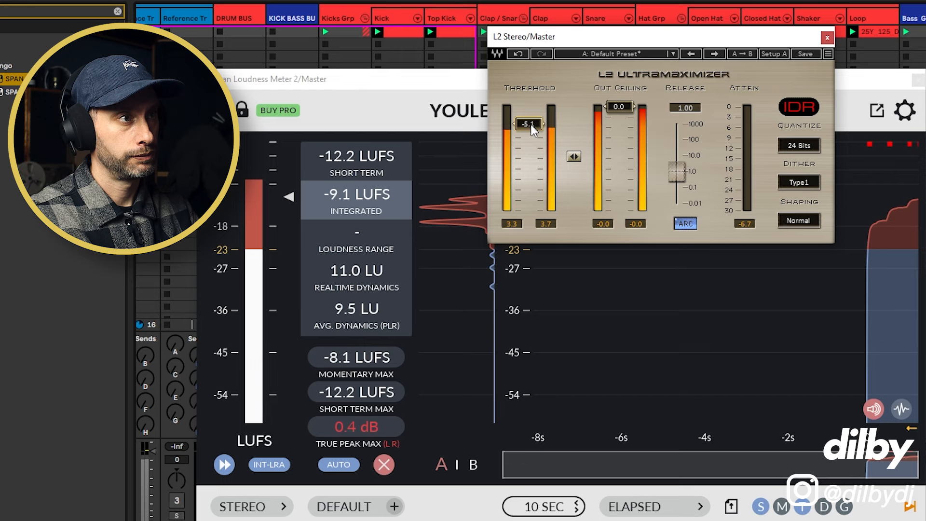
Step: Lower the master L2 limiter threshold to -6.8 and close the SPAN window
{"action": "left_click_drag", "start_coordinate": [529, 124], "coordinate": [529, 130]}
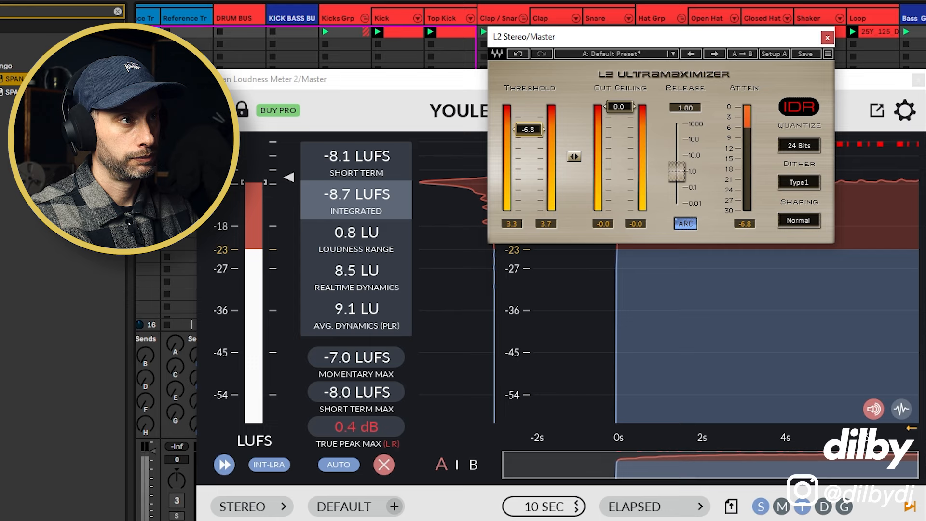
{"action": "left_click_drag", "start_coordinate": [528, 130], "coordinate": [529, 142]}
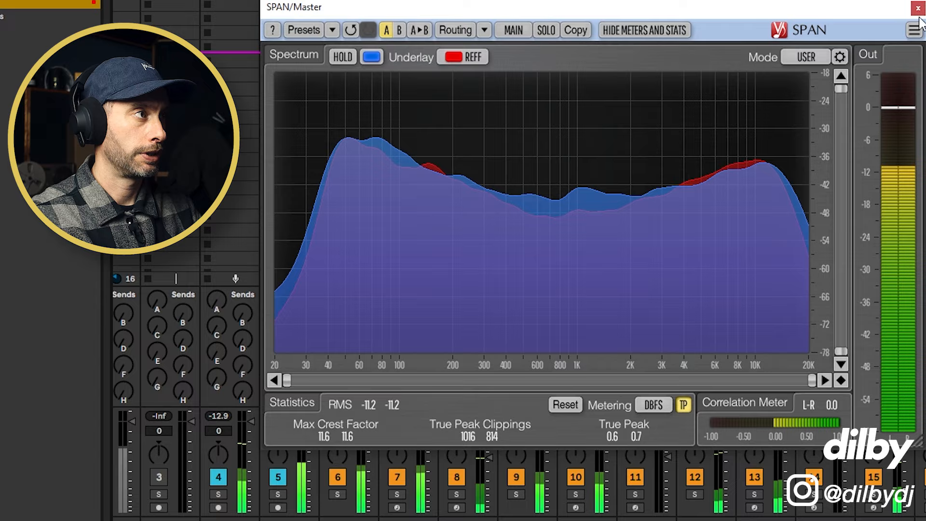
{"action": "left_click", "coordinate": [917, 8]}
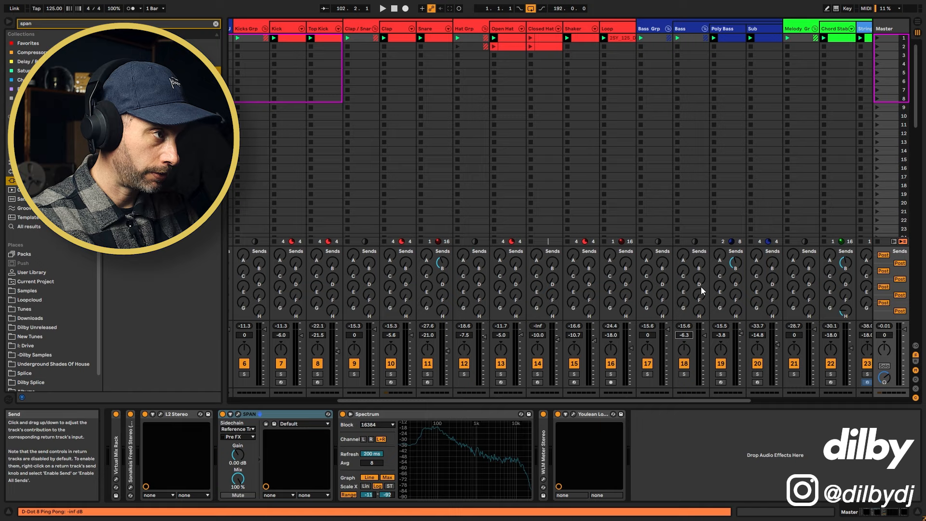
Step: Bring the Ableton Live window back into focus from its top bar
{"action": "left_click", "coordinate": [383, 9]}
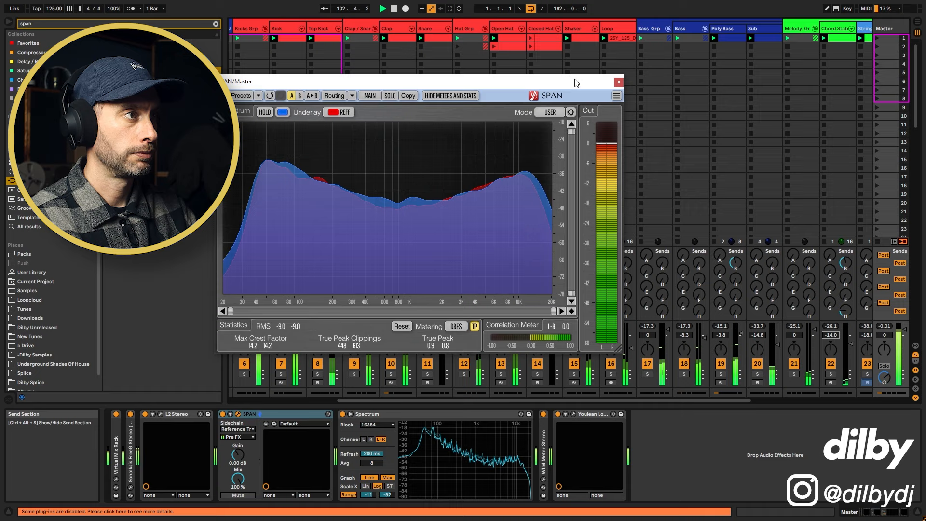
Step: Drag the SPAN window aside to compare the blue mix curve with the red reference
{"action": "left_click_drag", "start_coordinate": [413, 82], "coordinate": [599, 91]}
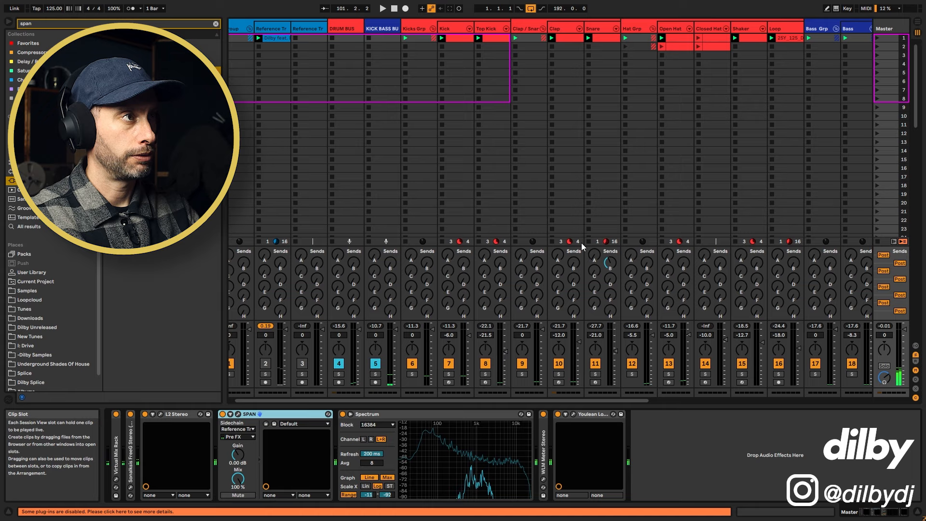
Step: Start playback and scroll the mixer right to reach the drum faders
{"action": "left_click", "coordinate": [229, 414]}
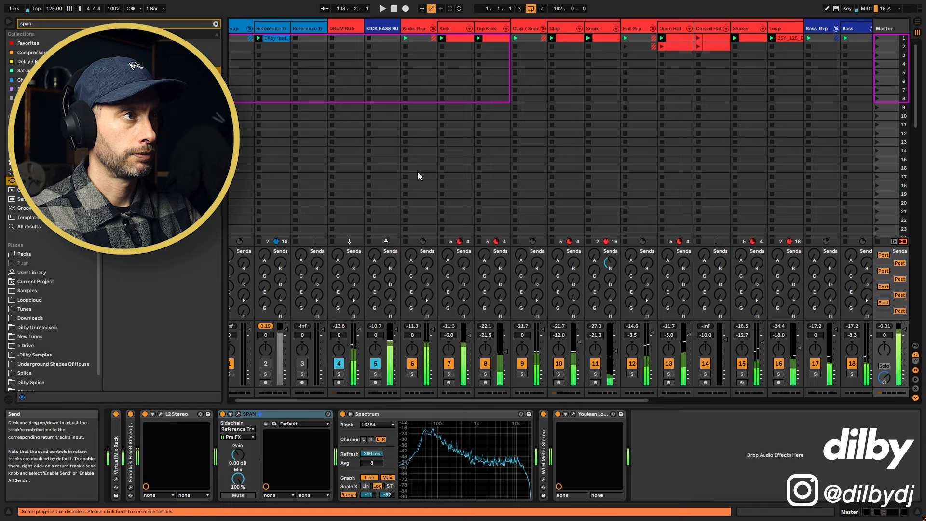
{"action": "scroll", "scroll_direction": "right", "scroll_amount": 3}
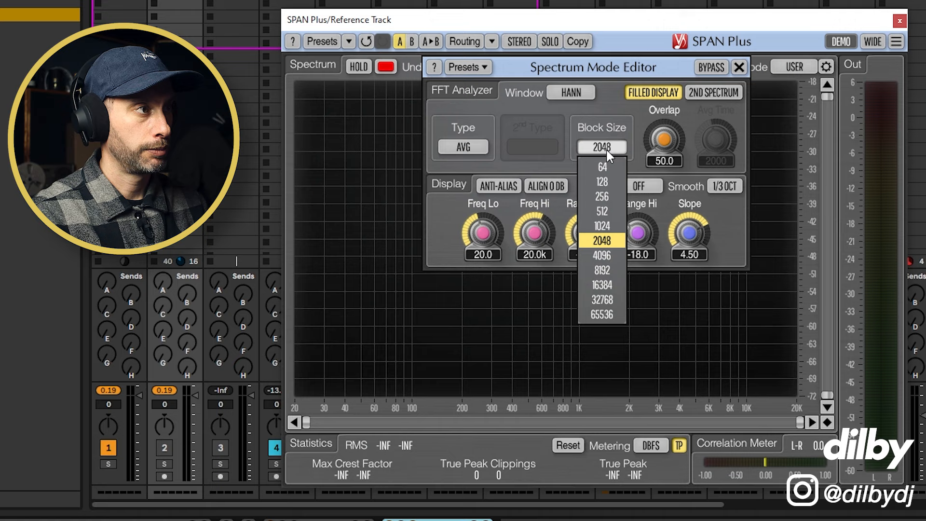
Step: Set SPAN Plus block size to 8192 and close the Spectrum Mode Editor
{"action": "left_click", "coordinate": [601, 270]}
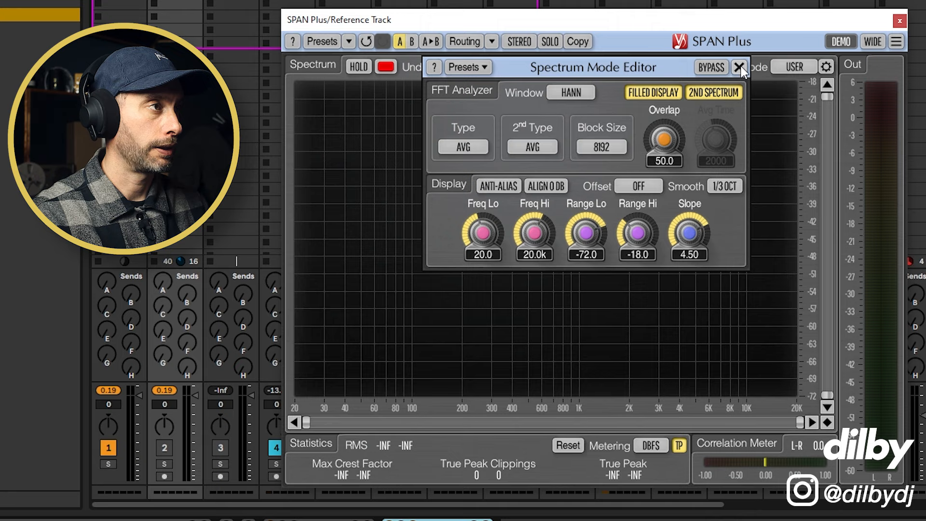
{"action": "left_click", "coordinate": [739, 67]}
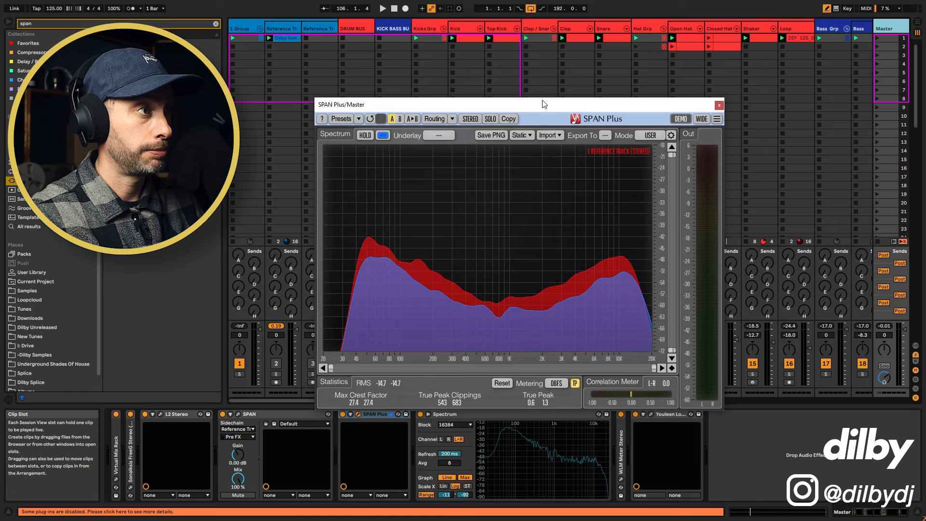
Step: Close the master's SPAN Plus window after reviewing the red reference overlay
{"action": "left_click", "coordinate": [719, 105]}
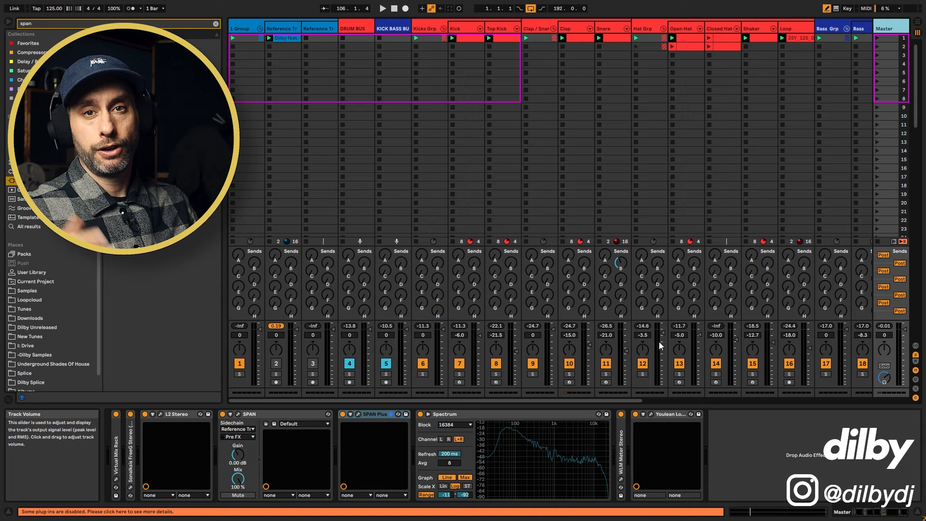